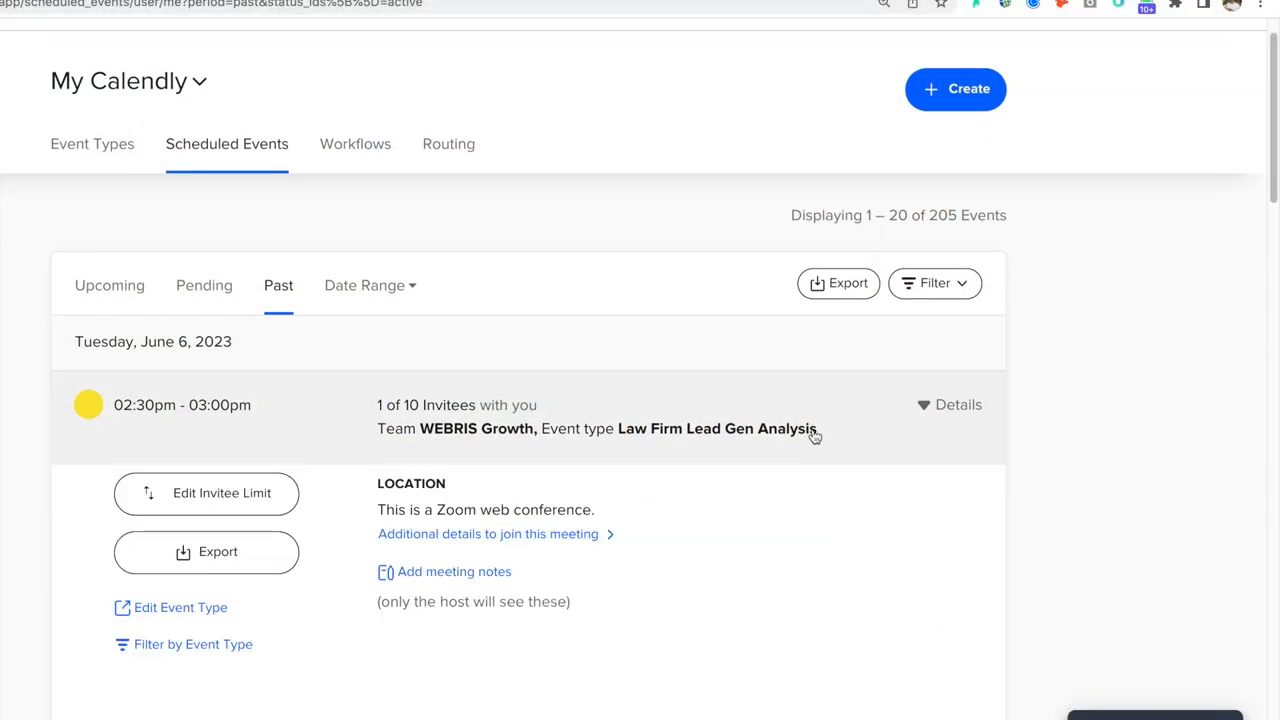
{"action": "scroll", "scroll_direction": "down", "scroll_amount": 3}
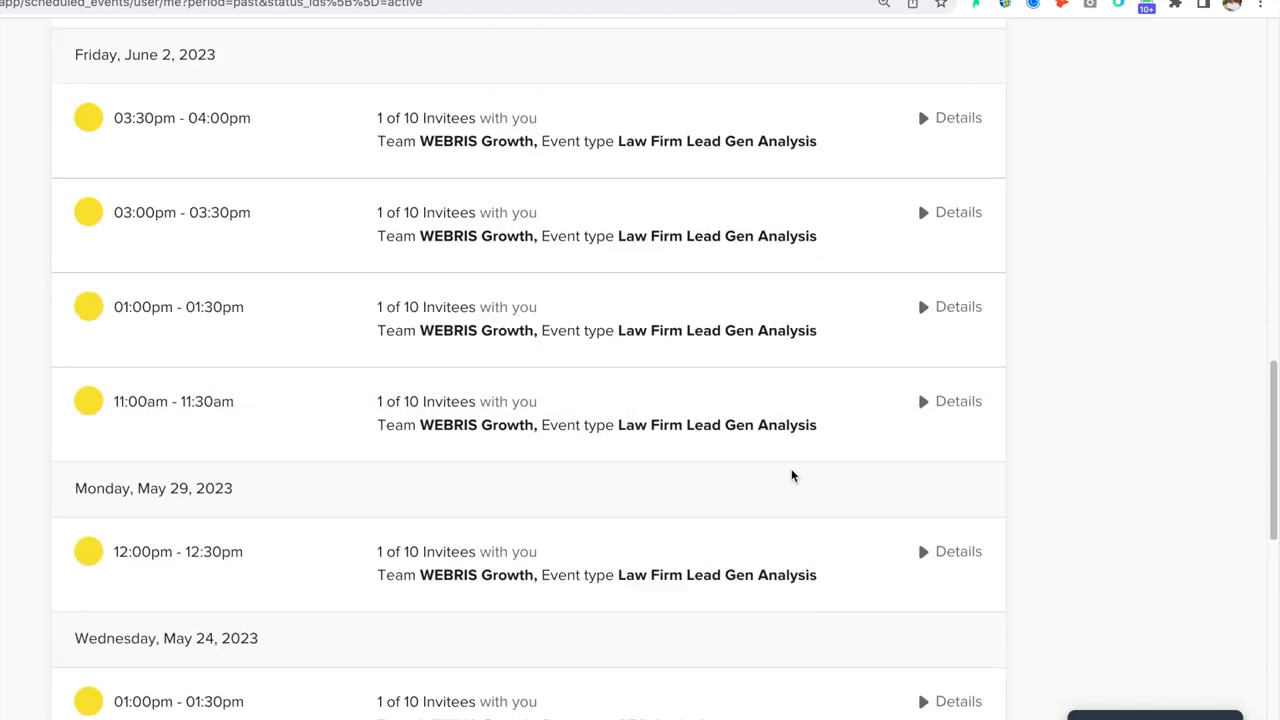
{"action": "scroll", "scroll_direction": "up", "scroll_amount": 3}
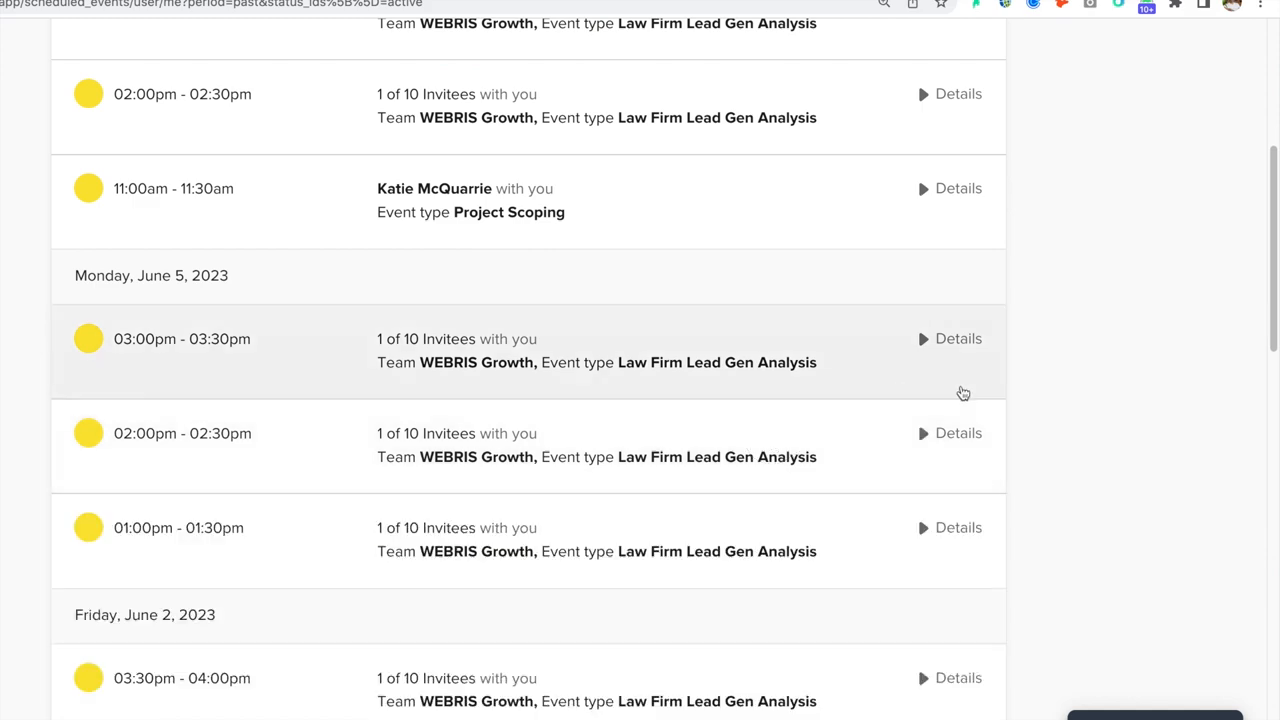
{"action": "scroll", "scroll_direction": "down", "scroll_amount": 3}
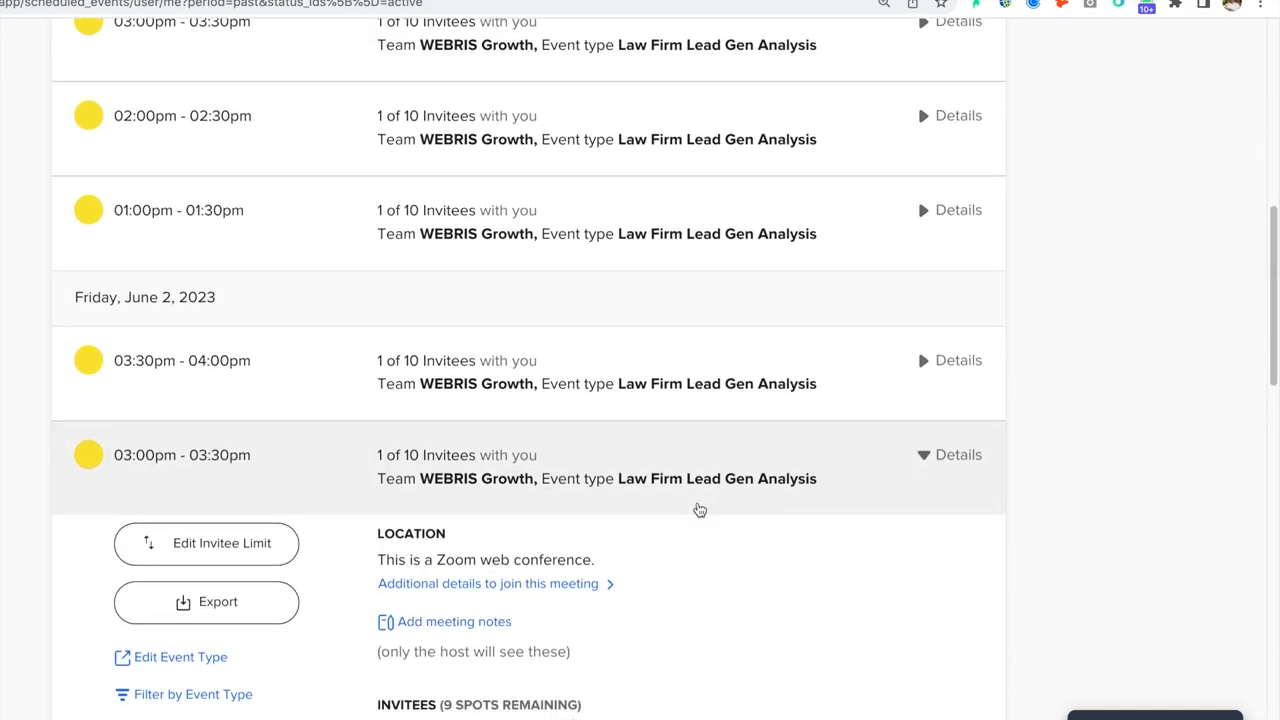
{"action": "scroll", "scroll_direction": "down", "scroll_amount": 3}
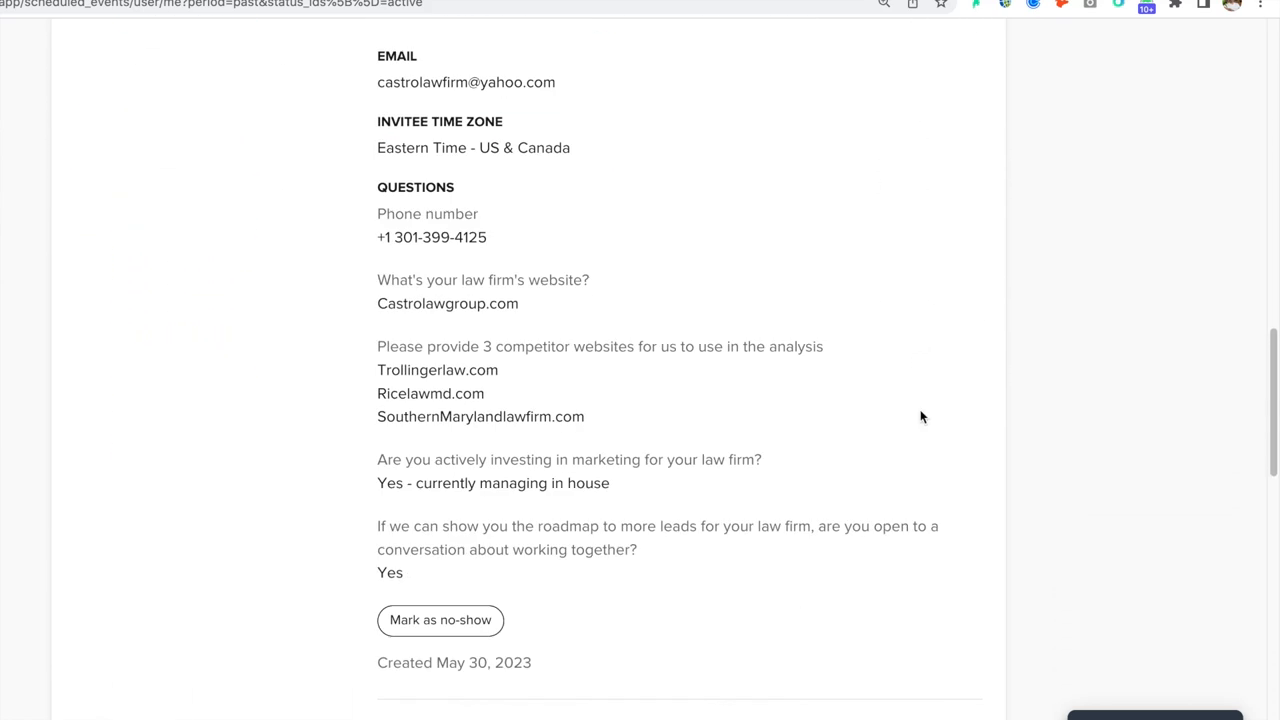